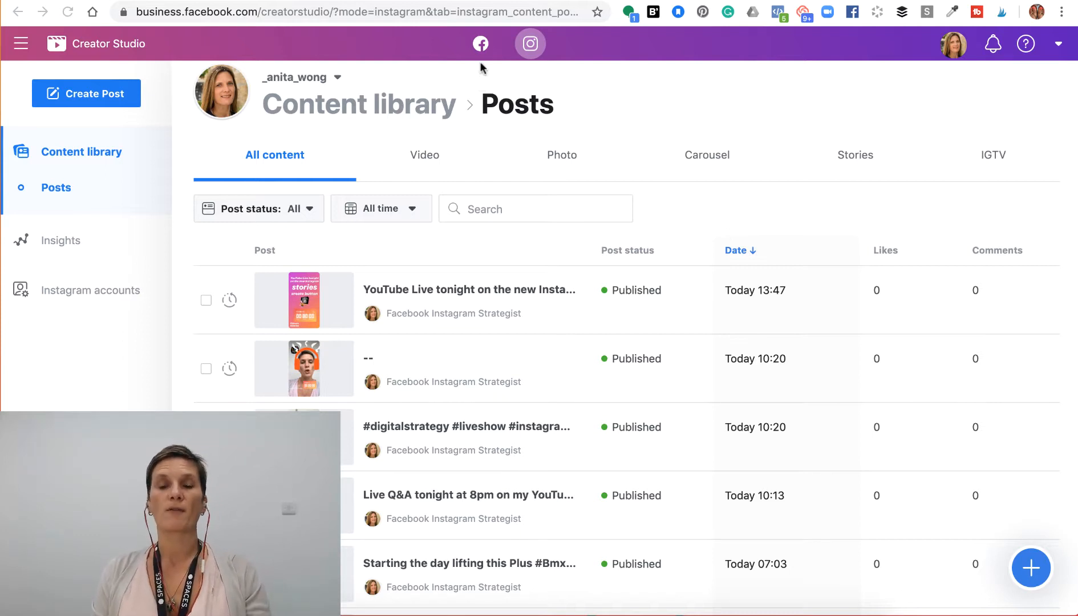
{"action": "mouse_move", "coordinate": [478, 47]}
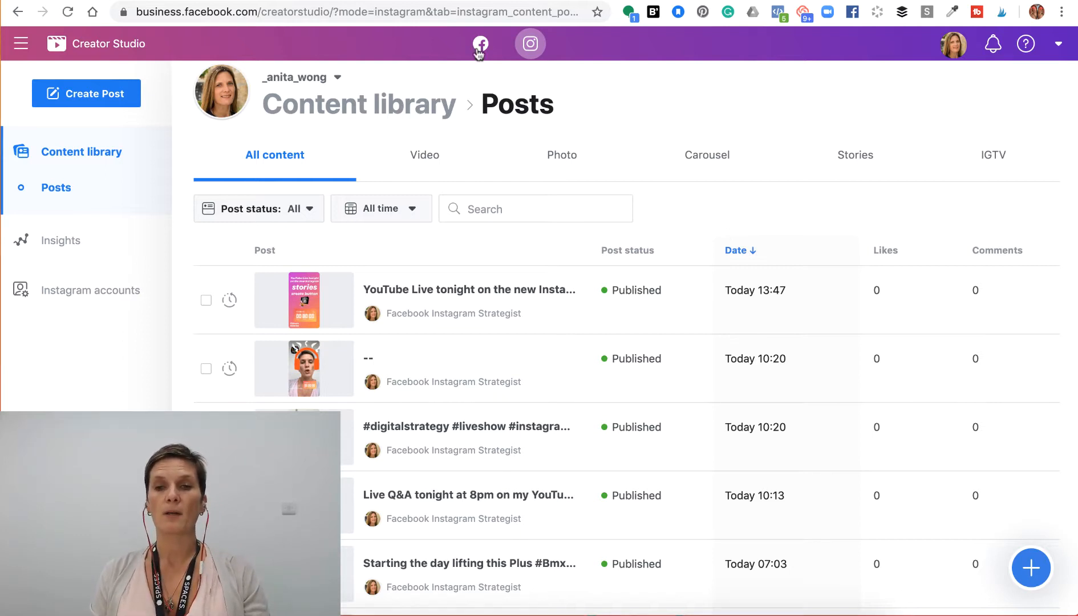
Start an IGTV post from an uploaded video file and view the IGTV video requirements.
{"action": "left_click", "coordinate": [479, 43]}
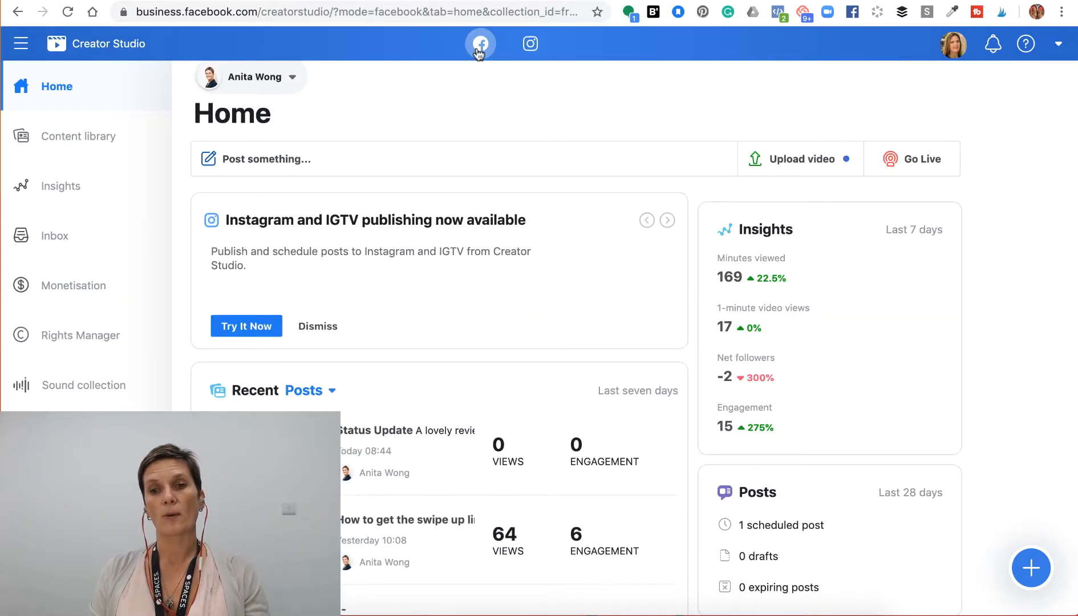
{"action": "mouse_move", "coordinate": [530, 43]}
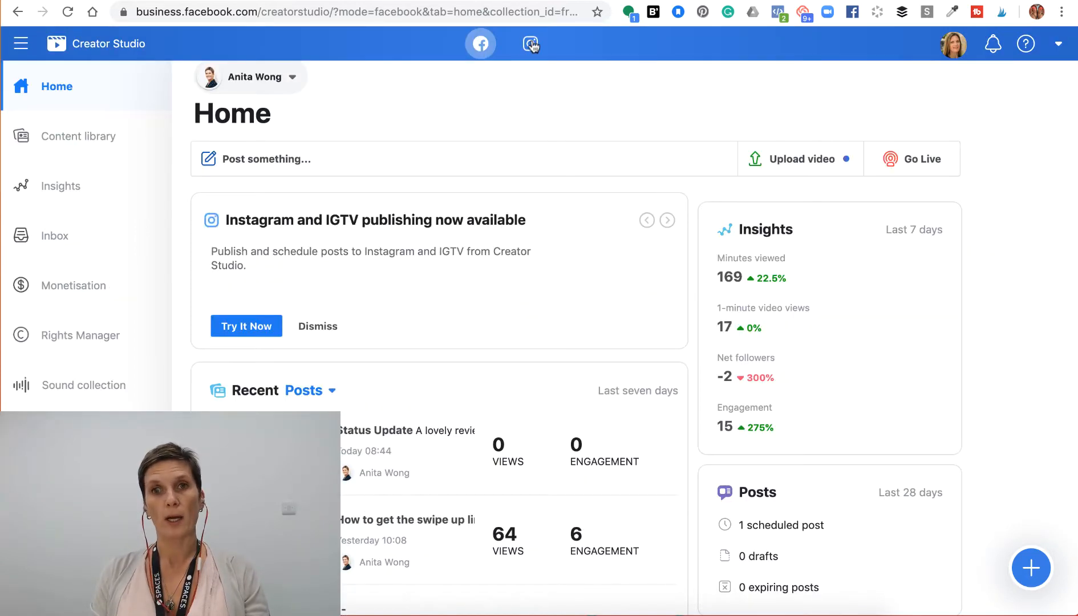
{"action": "left_click", "coordinate": [530, 44]}
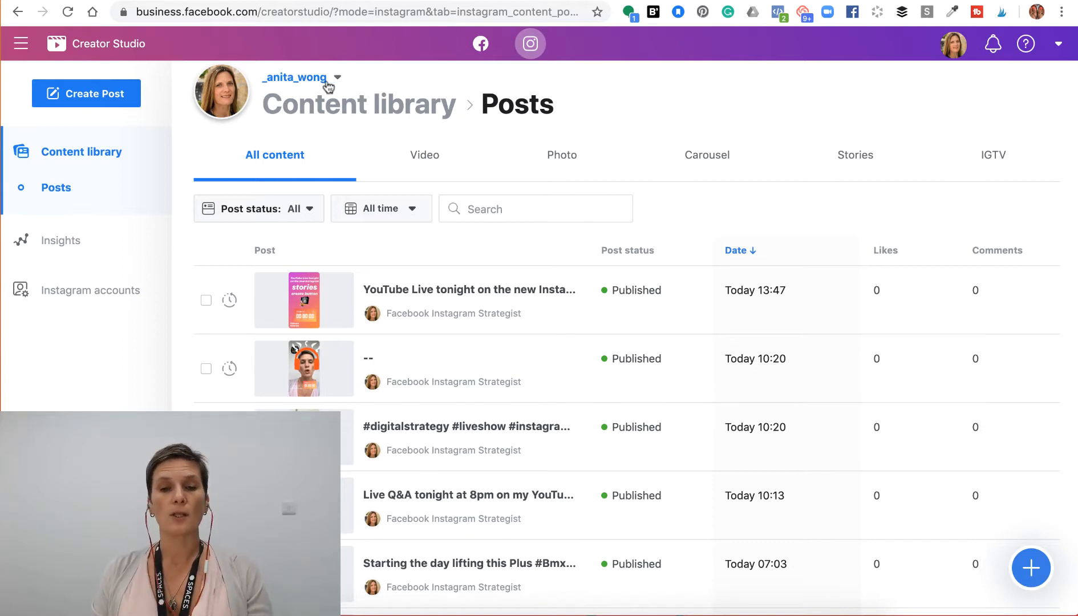
{"action": "mouse_move", "coordinate": [90, 105]}
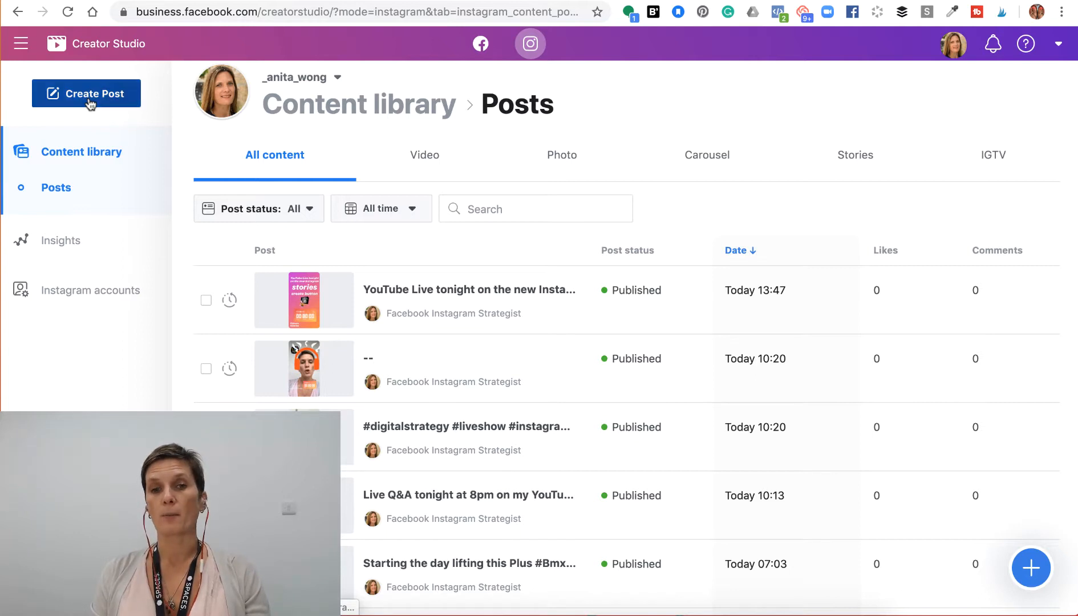
{"action": "left_click", "coordinate": [86, 93]}
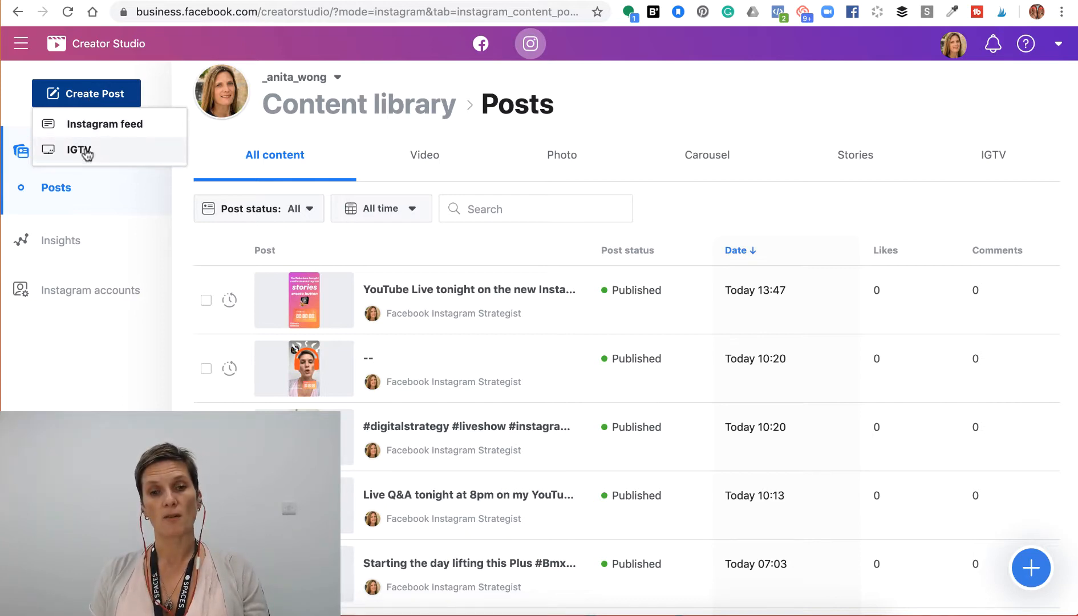
{"action": "left_click", "coordinate": [78, 150]}
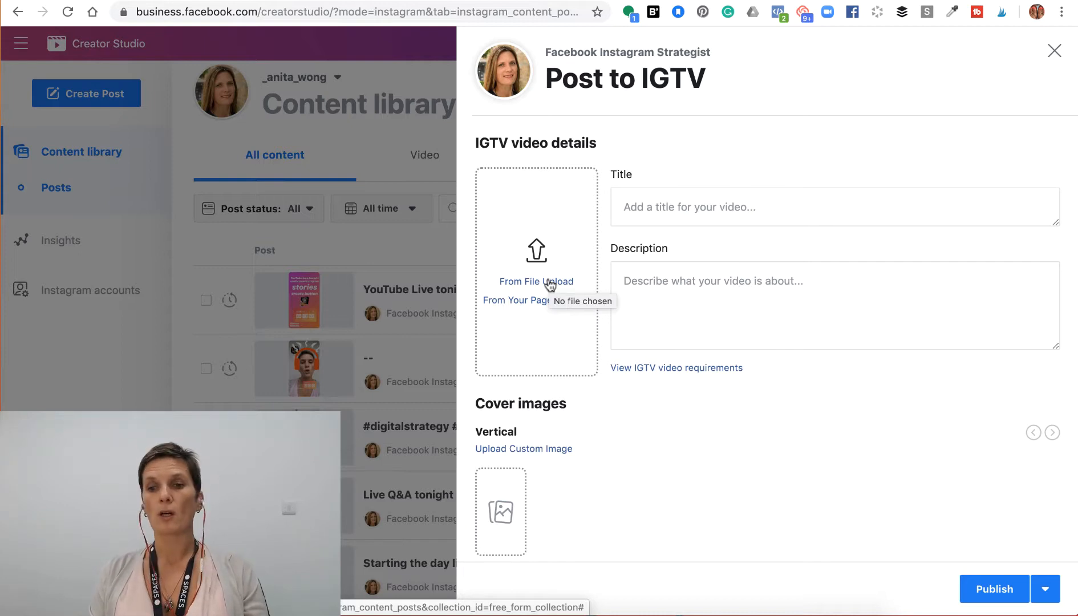
{"action": "mouse_move", "coordinate": [500, 308]}
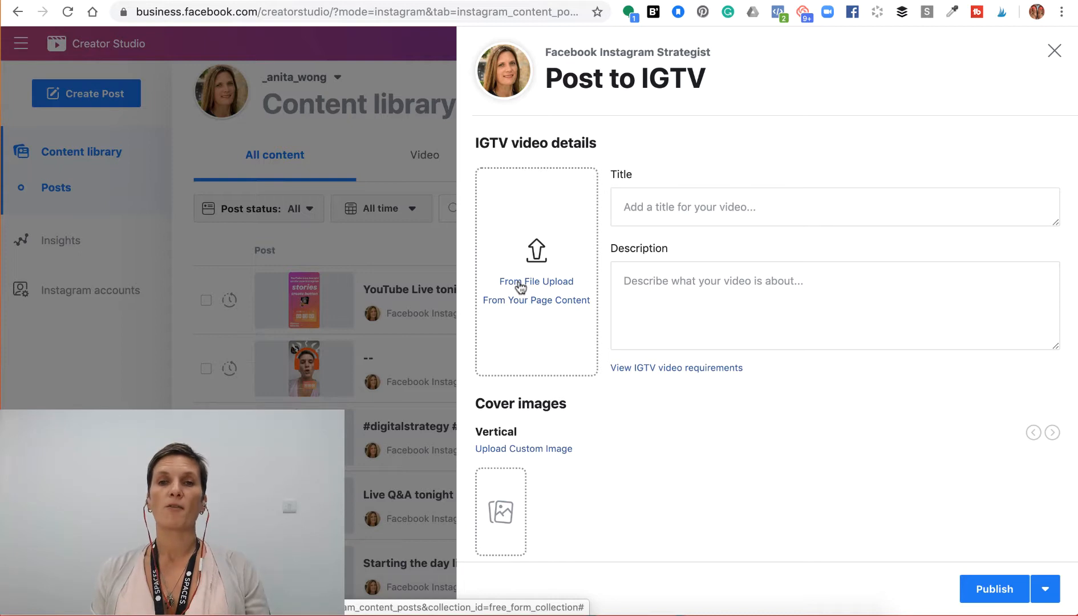
{"action": "left_click", "coordinate": [535, 281]}
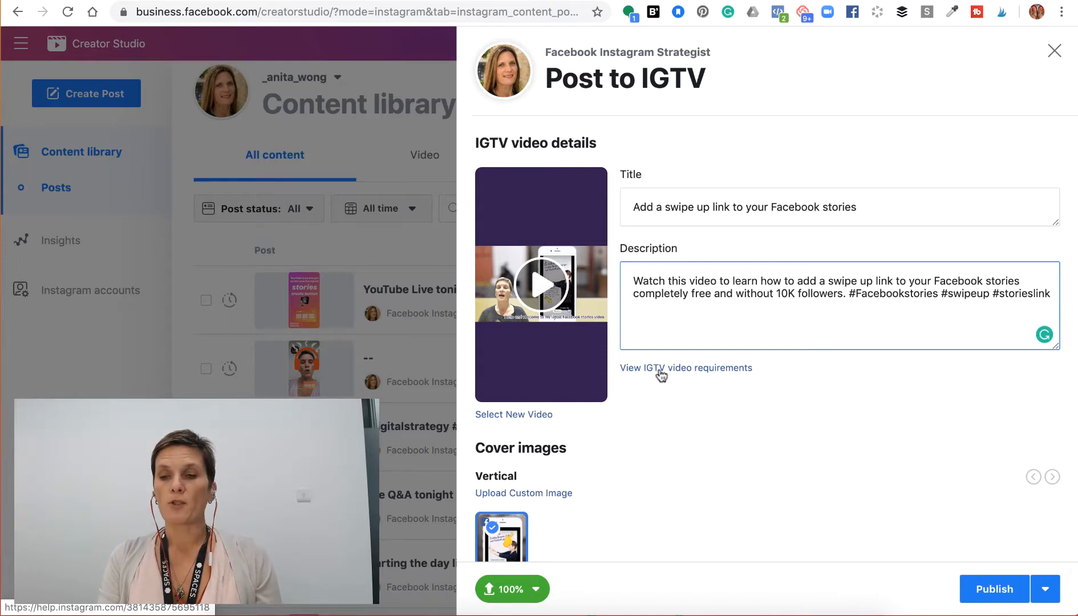
{"action": "left_click", "coordinate": [686, 368]}
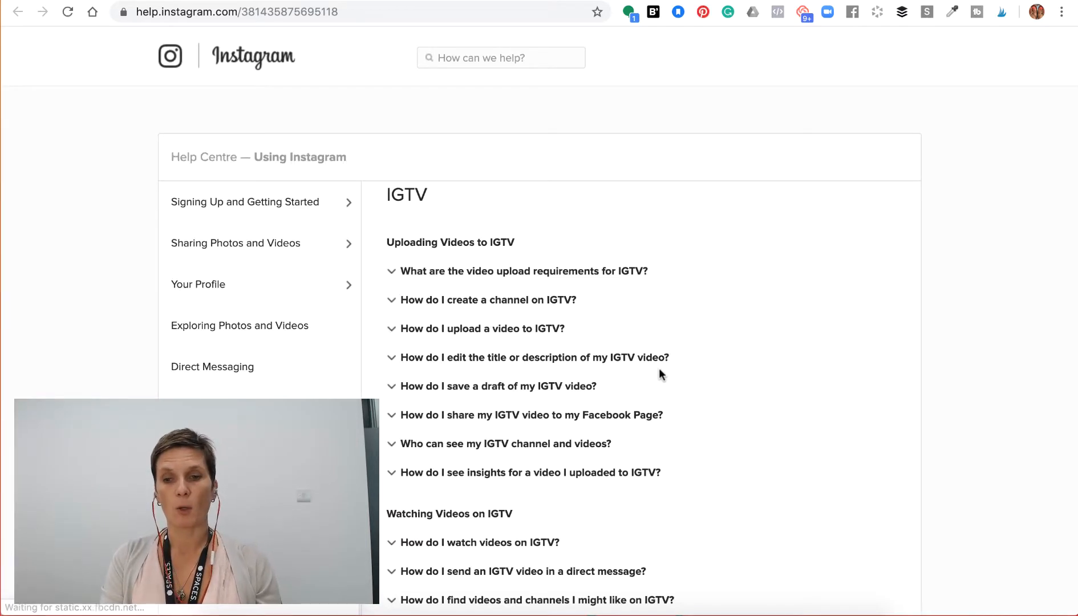
Expand 'What are the video upload requirements for IGTV?' and scroll through its answer.
{"action": "left_click", "coordinate": [514, 273]}
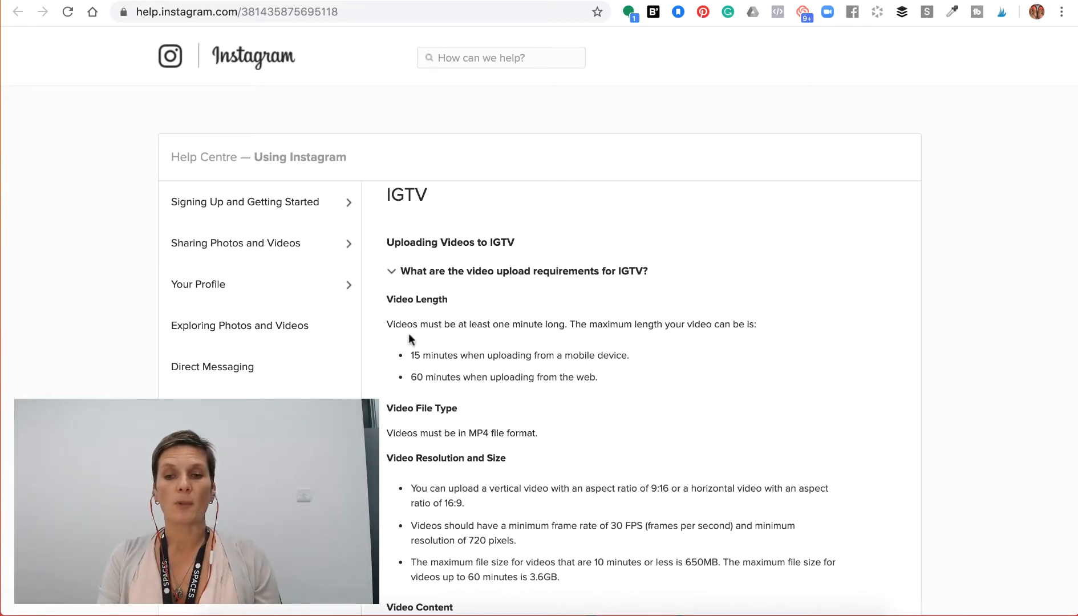
{"action": "mouse_move", "coordinate": [649, 365]}
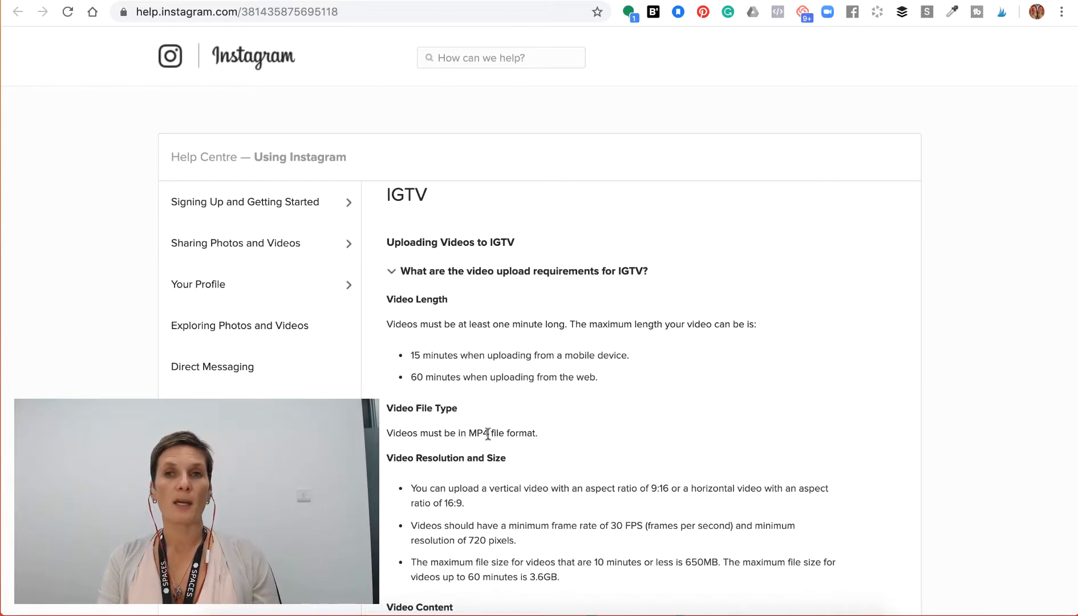
{"action": "scroll", "scroll_direction": "down", "scroll_amount": 3}
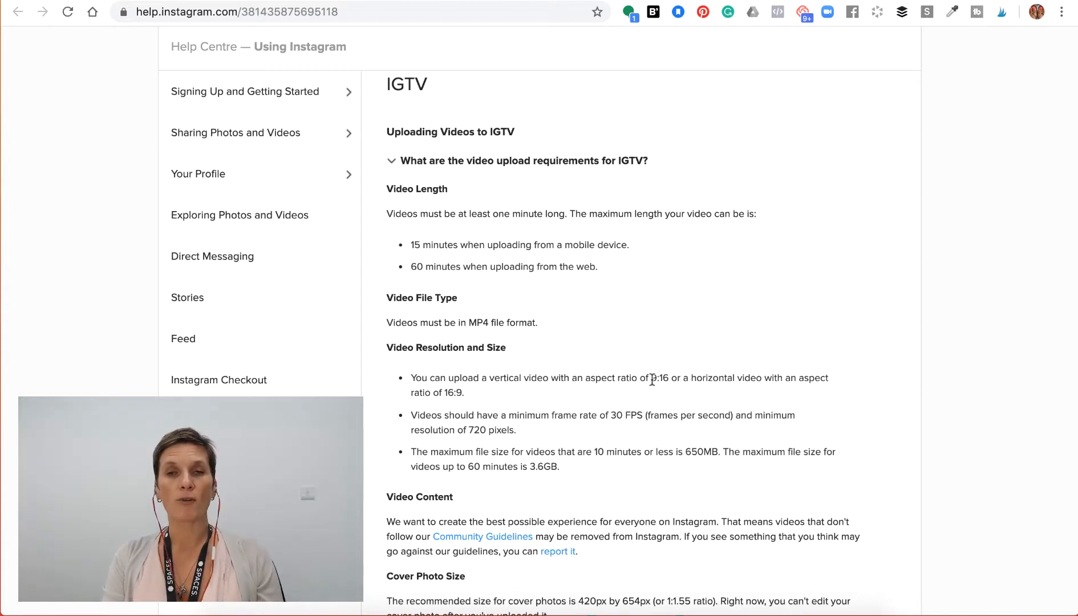
{"action": "mouse_move", "coordinate": [161, 27]}
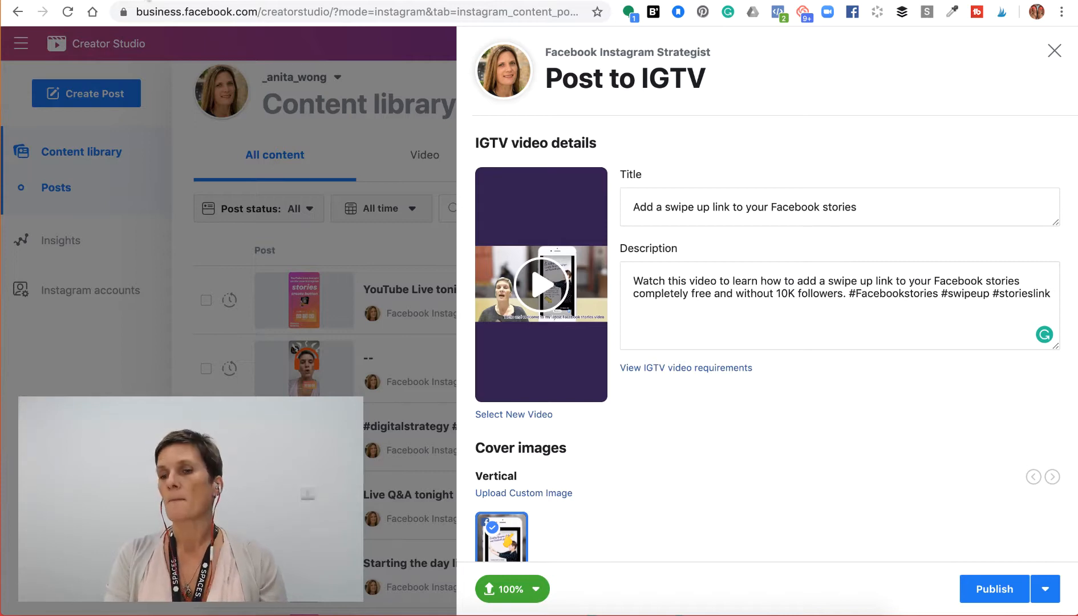
{"action": "scroll", "scroll_direction": "down", "scroll_amount": 3}
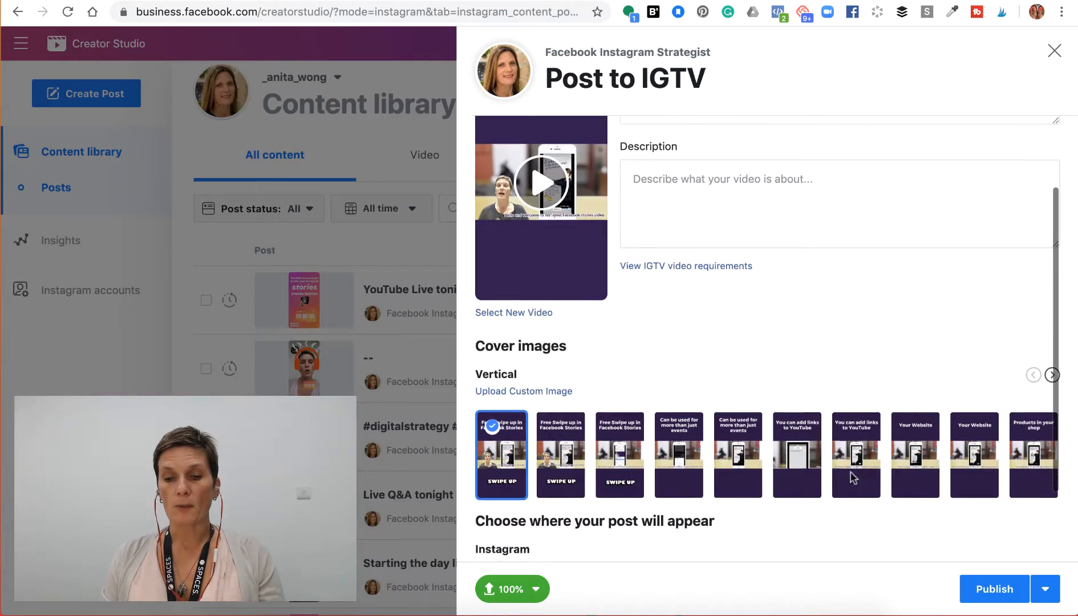
{"action": "scroll", "scroll_direction": "down", "scroll_amount": 3}
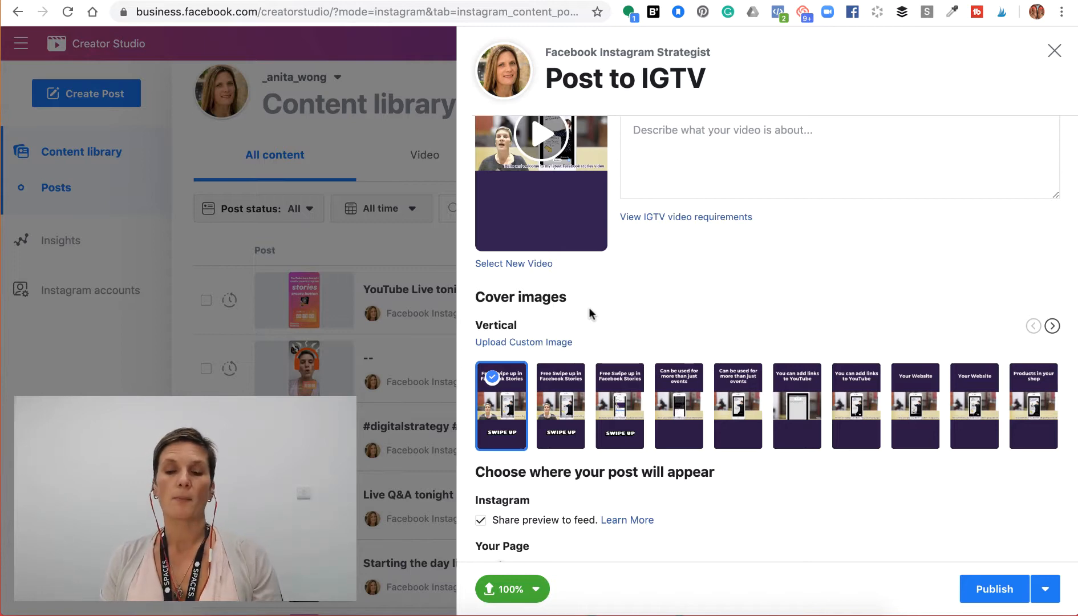
{"action": "mouse_move", "coordinate": [577, 535]}
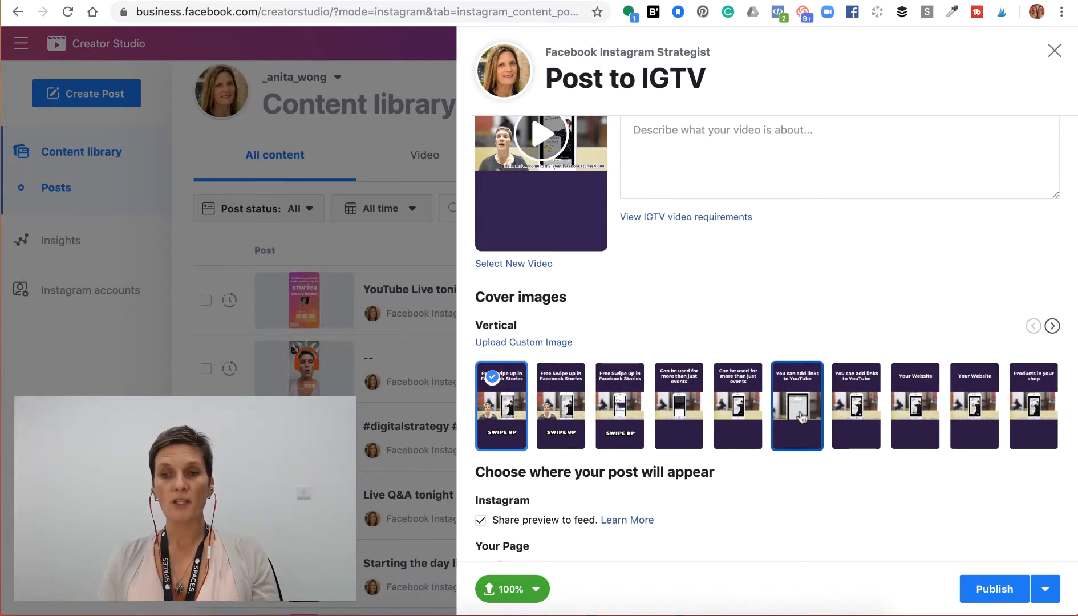
{"action": "mouse_move", "coordinate": [584, 494]}
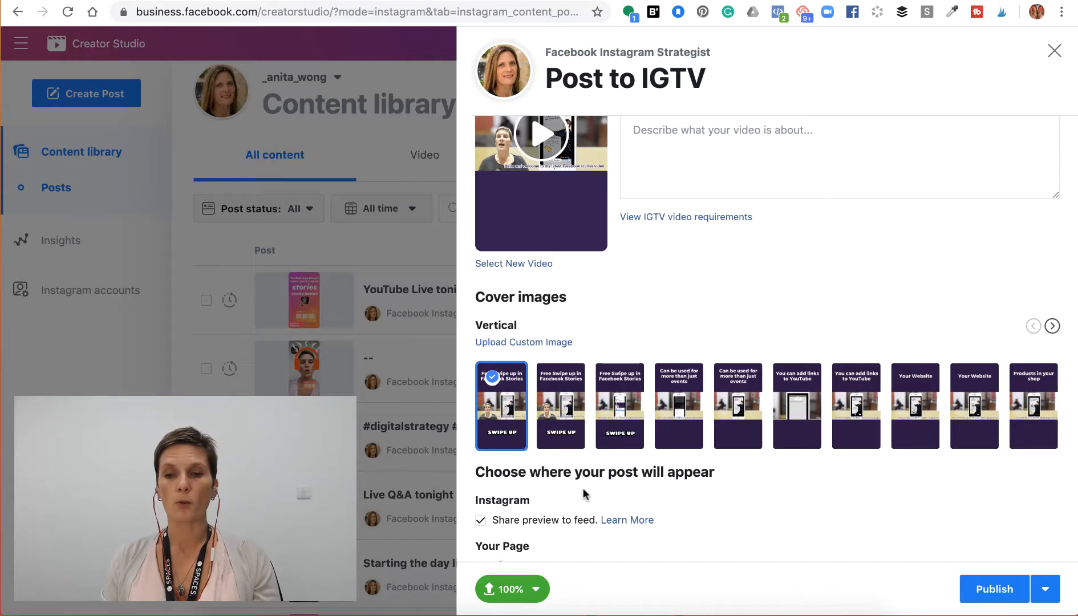
{"action": "mouse_move", "coordinate": [491, 351]}
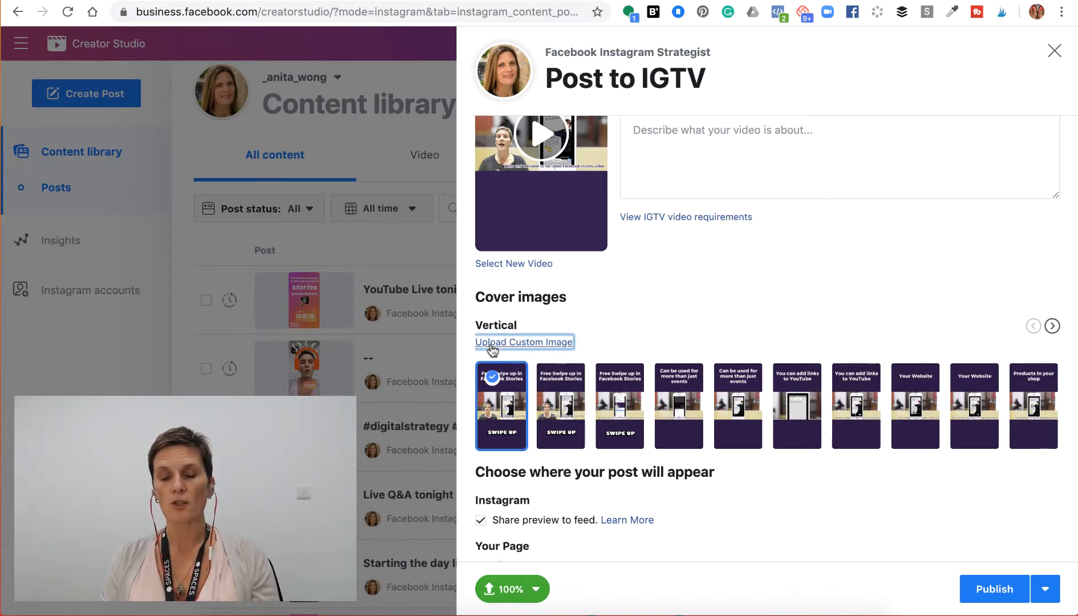
Pick the swipe-up link screenshot from Desktop as the custom vertical cover image.
{"action": "left_click", "coordinate": [523, 342]}
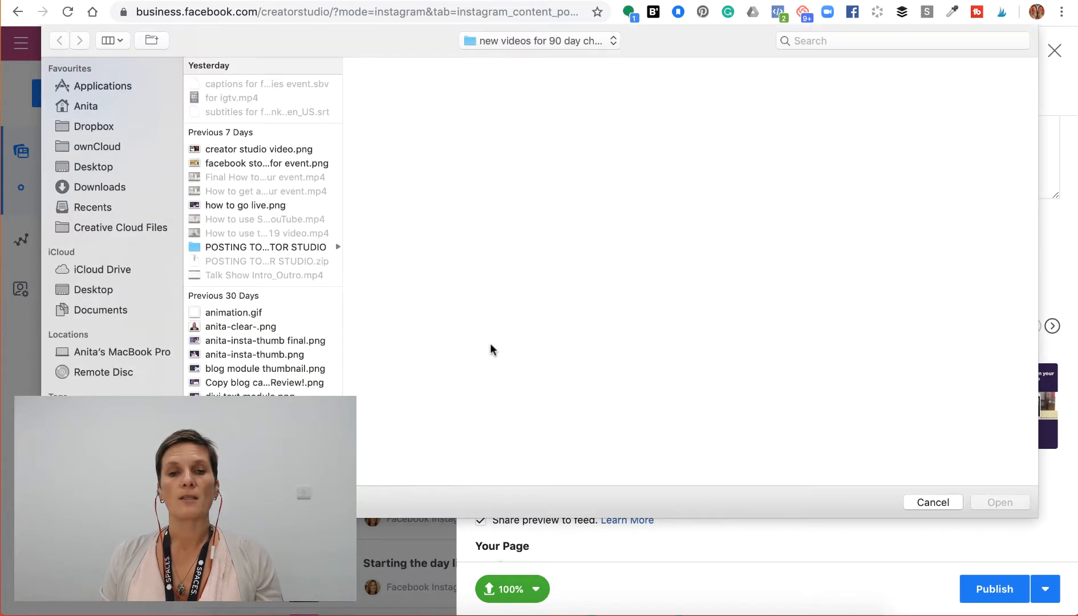
{"action": "left_click", "coordinate": [93, 166]}
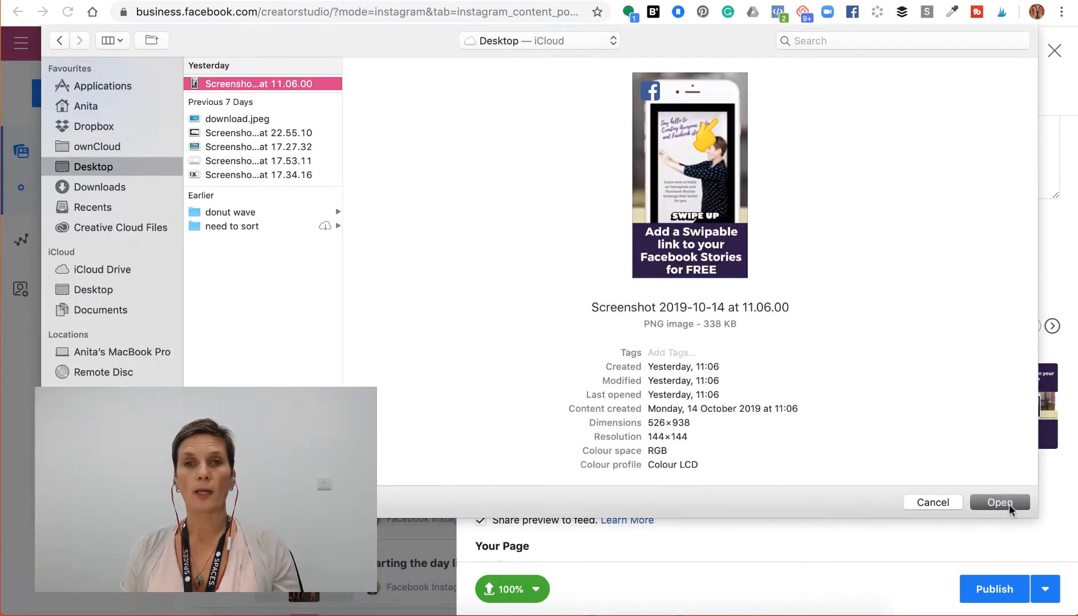
{"action": "left_click", "coordinate": [999, 502]}
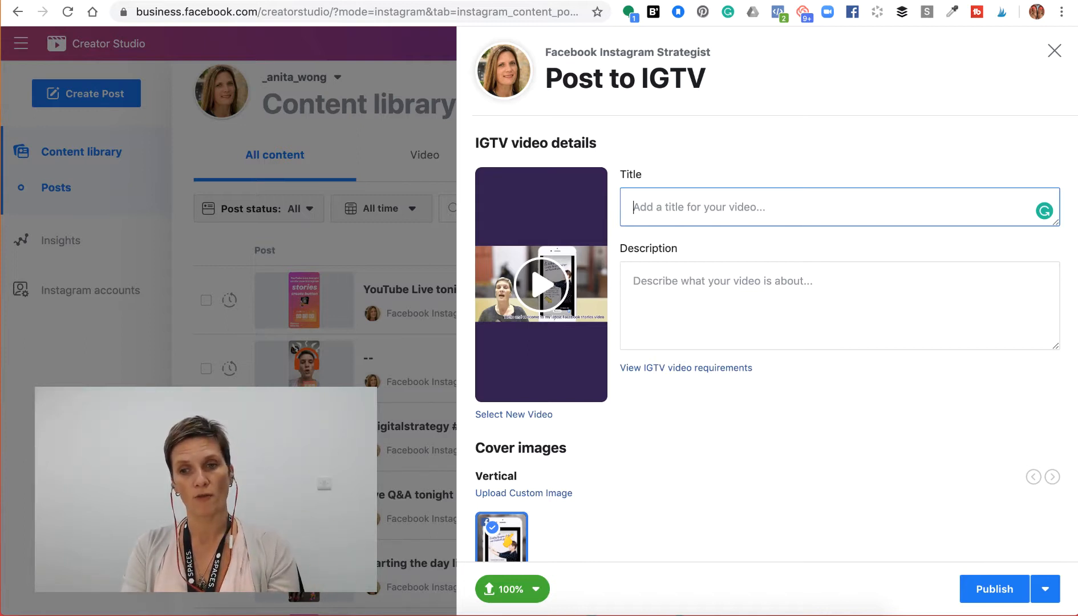
Enter title 'Add a swipe up link to your Facebook stories' and a description ending in hashtags.
{"action": "type", "text": "Add a swipe up link to your Facebook stories"}
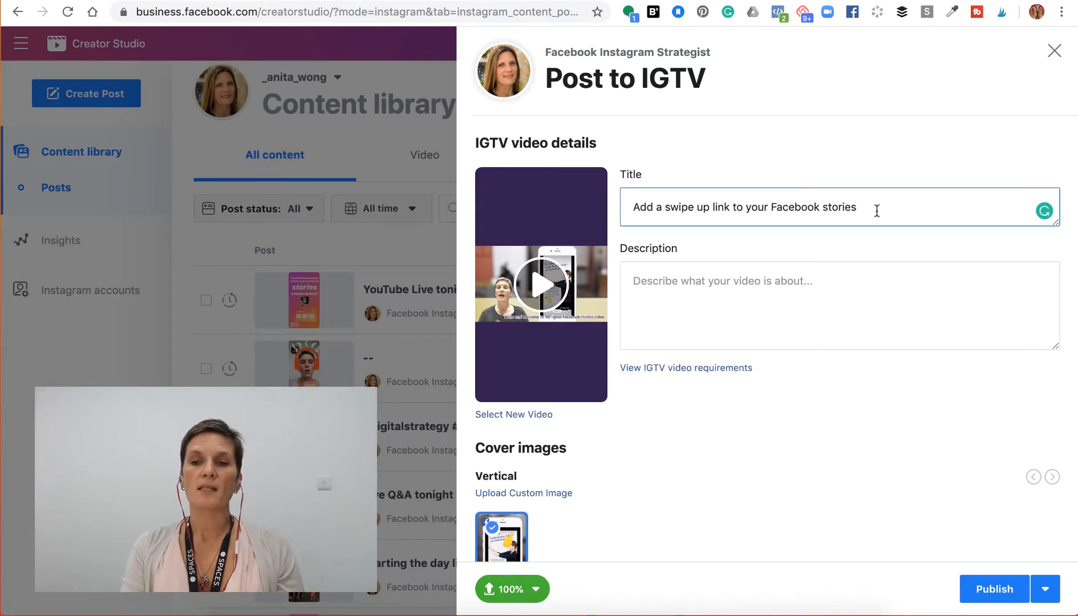
{"action": "mouse_move", "coordinate": [878, 216]}
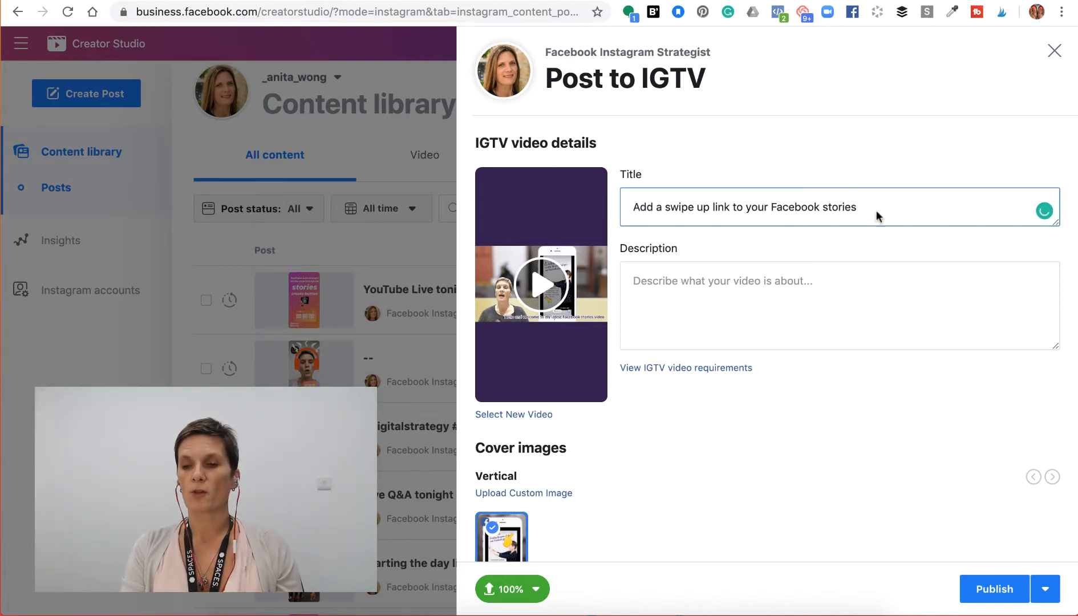
{"action": "type", "text": "Watch this video to learn how to add a swipe up link to your Facebook stories completely free and without 10K followers."}
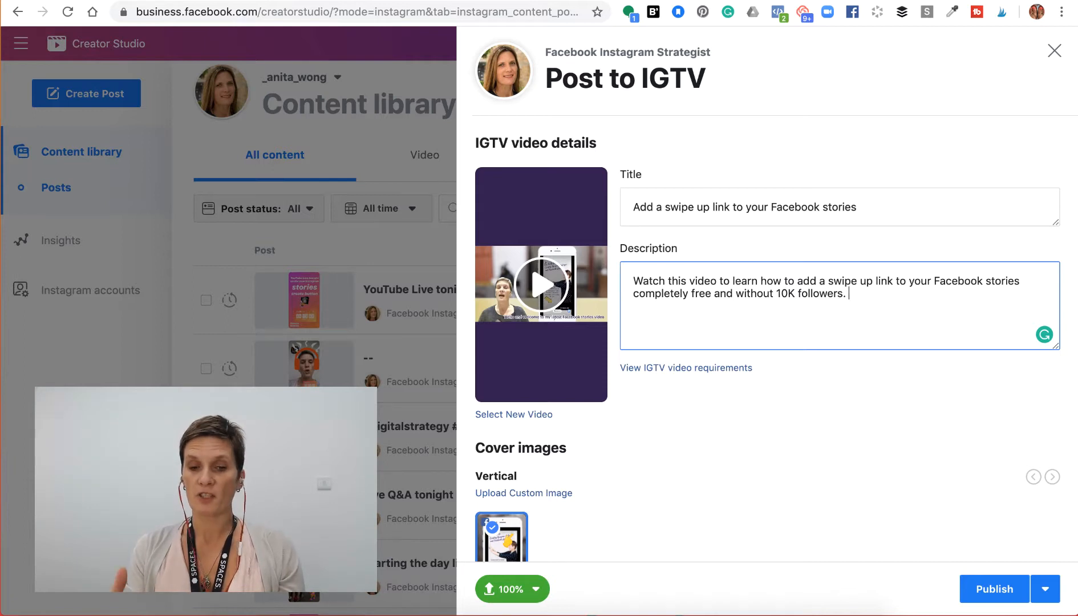
{"action": "type", "text": "#Faceb"}
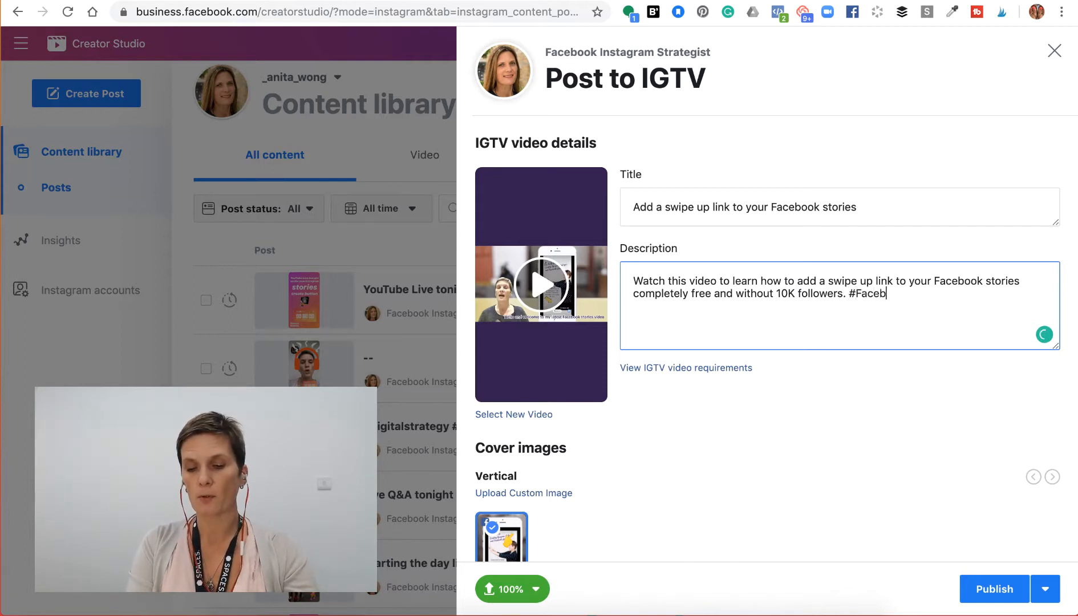
{"action": "type", "text": "ookstories #swipeup #storieslink"}
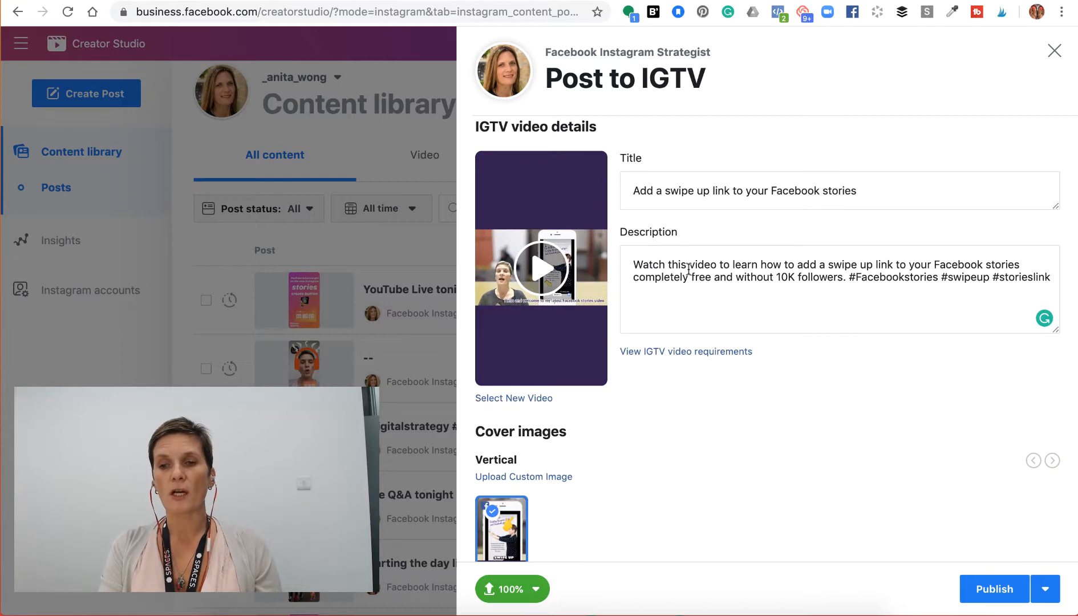
Scroll to the post placement options and untick the Facebook Page checkbox.
{"action": "scroll", "scroll_direction": "down", "scroll_amount": 3}
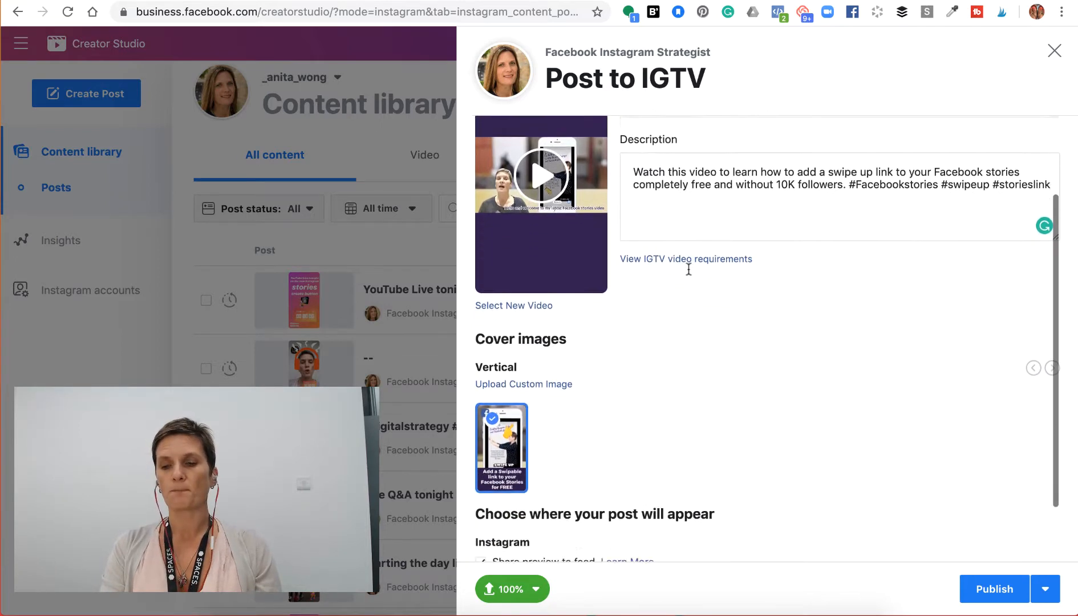
{"action": "scroll", "scroll_direction": "down", "scroll_amount": 3}
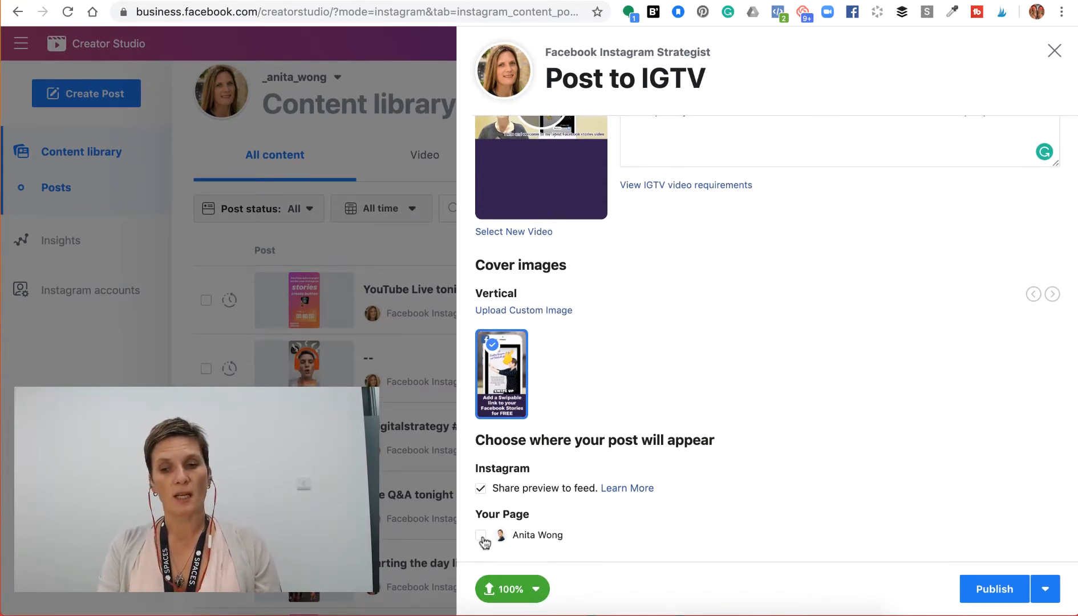
{"action": "left_click", "coordinate": [480, 488]}
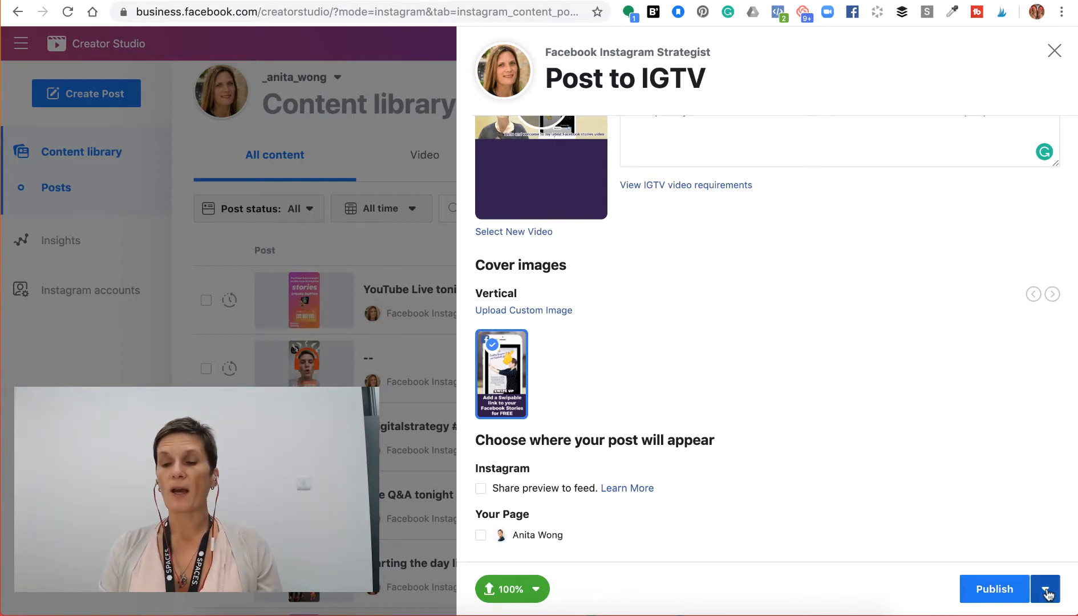
Show the Publish dropdown with publish now, schedule and save as draft options.
{"action": "left_click", "coordinate": [1045, 588]}
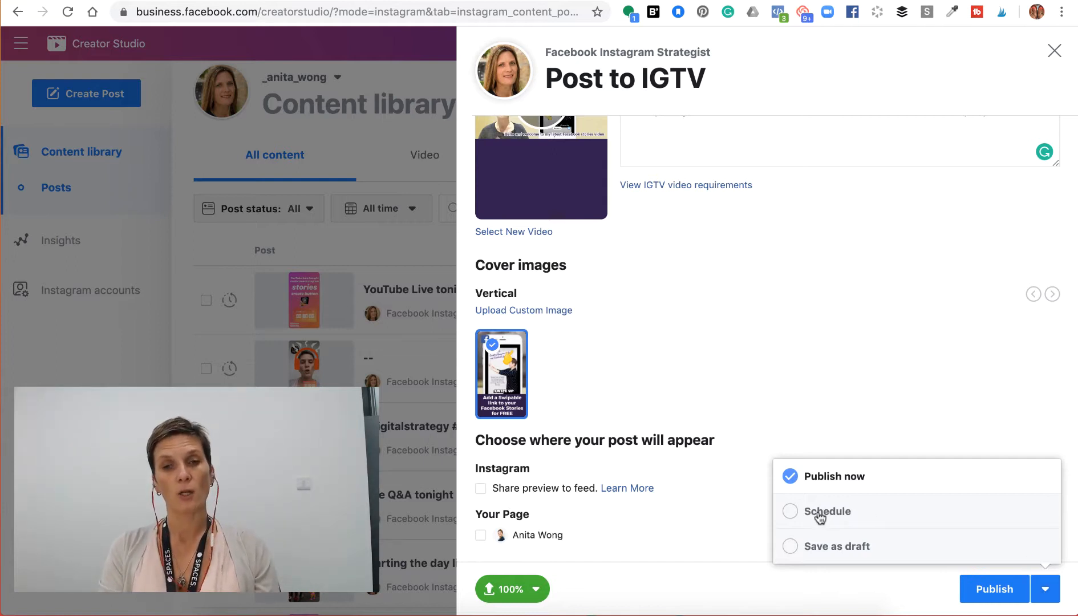
{"action": "mouse_move", "coordinate": [802, 563]}
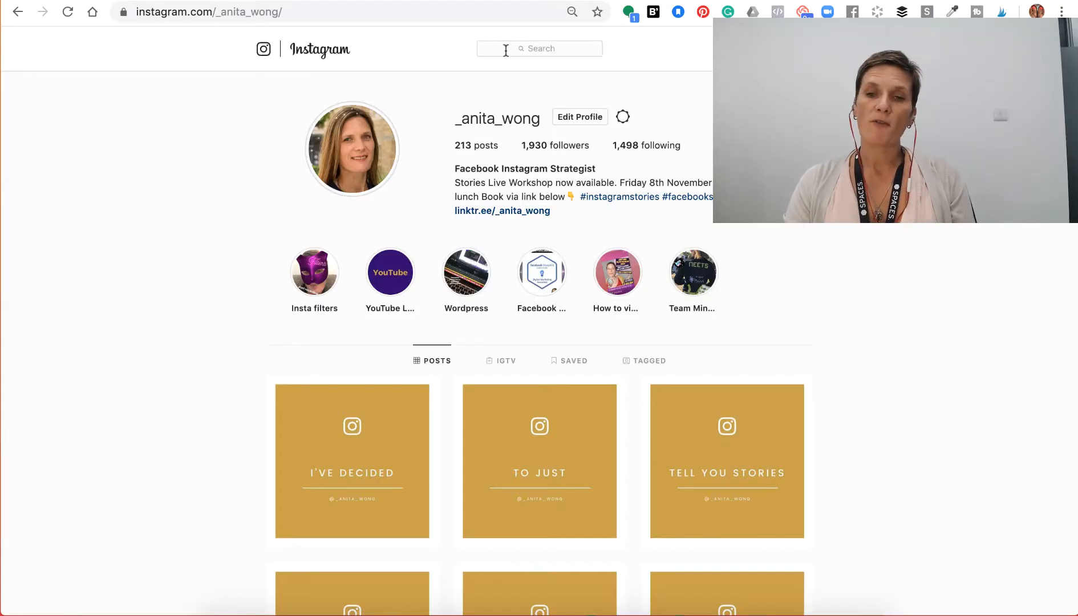
{"action": "mouse_move", "coordinate": [521, 352]}
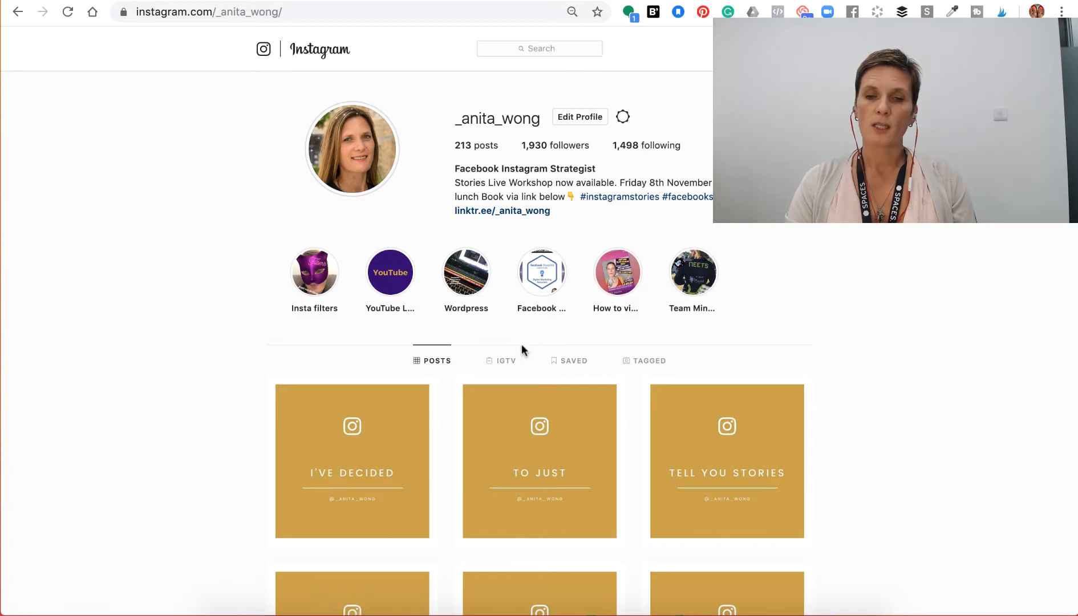
Switch the Instagram web profile to its IGTV tab and scroll through the videos.
{"action": "left_click", "coordinate": [502, 361]}
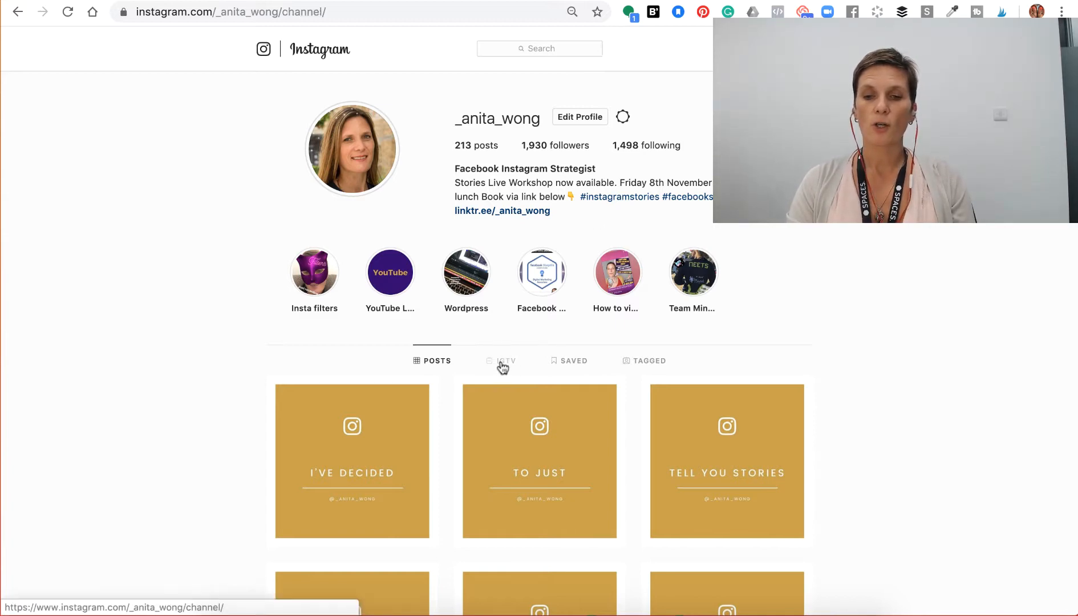
{"action": "left_click", "coordinate": [501, 360]}
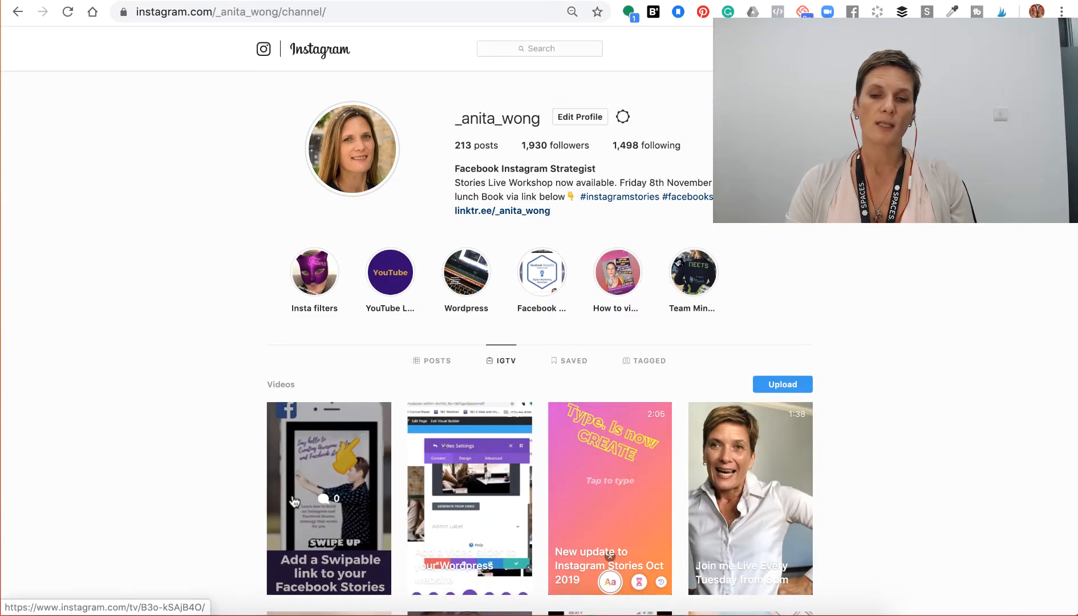
{"action": "scroll", "scroll_direction": "down", "scroll_amount": 3}
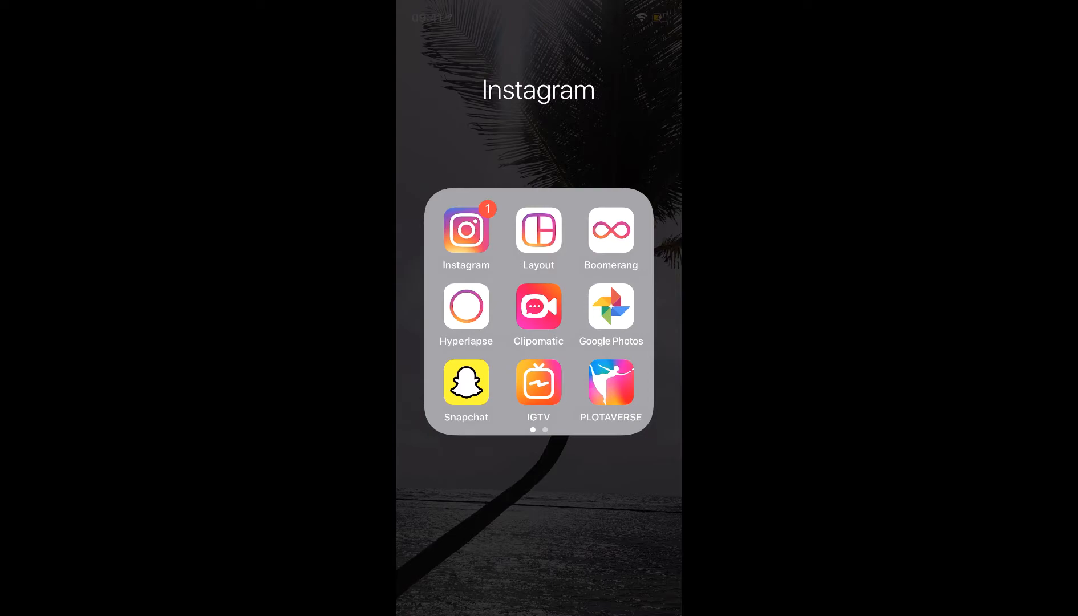
On the phone, open and close the IGTV app, then open Instagram and scroll.
{"action": "left_click", "coordinate": [538, 382]}
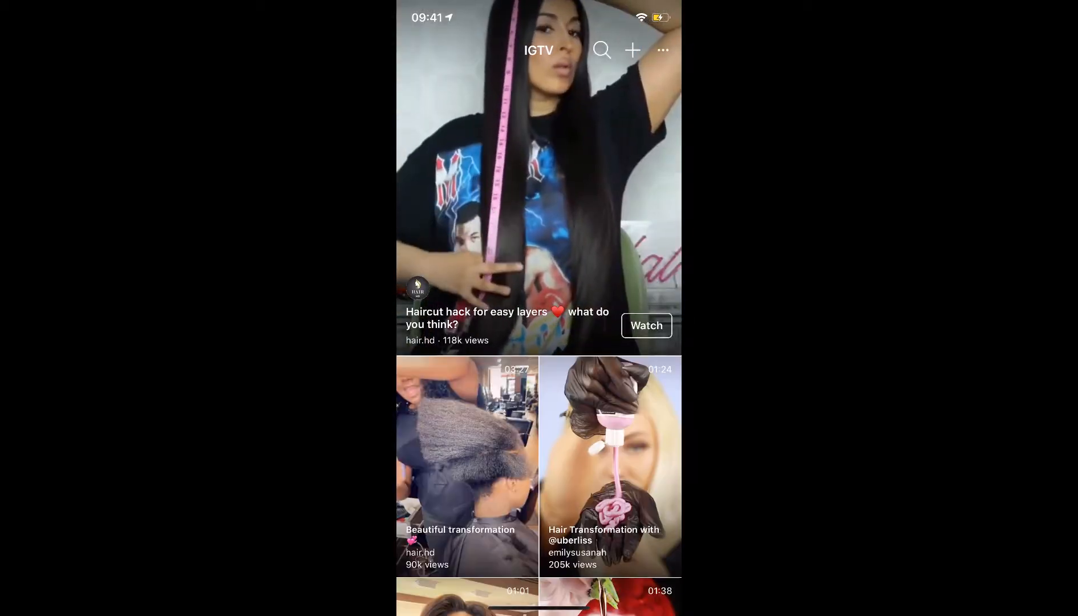
{"action": "left_click", "coordinate": [605, 50]}
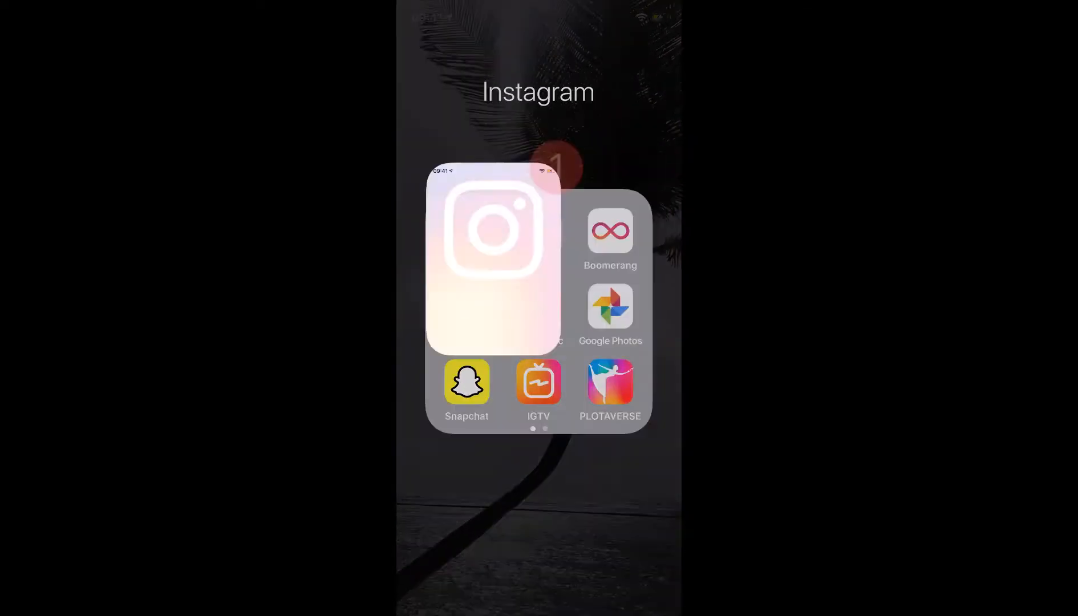
{"action": "left_click", "coordinate": [496, 242]}
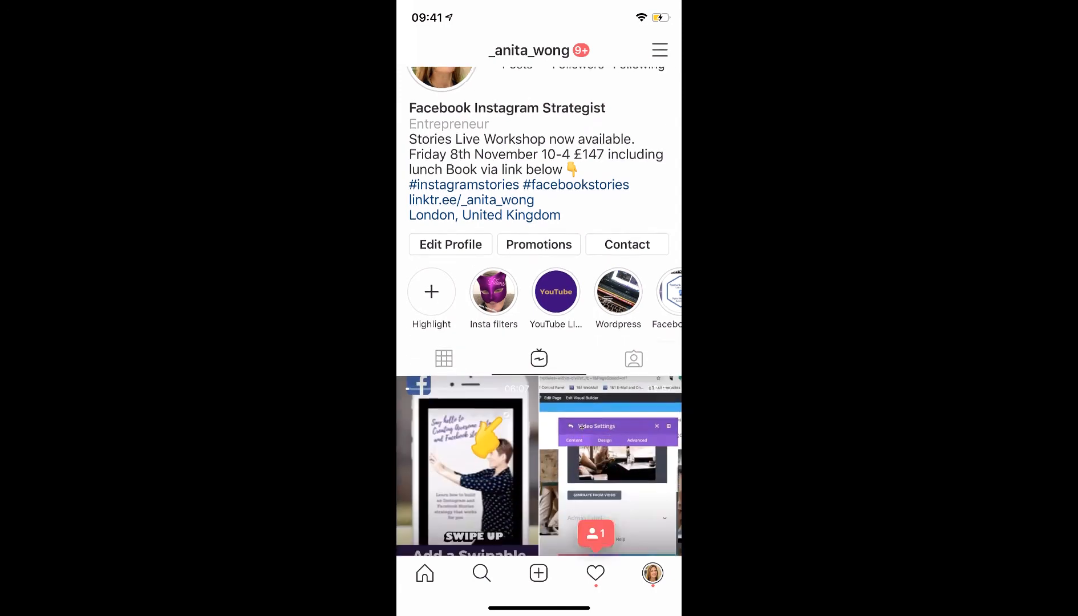
{"action": "scroll", "scroll_direction": "down", "scroll_amount": 3}
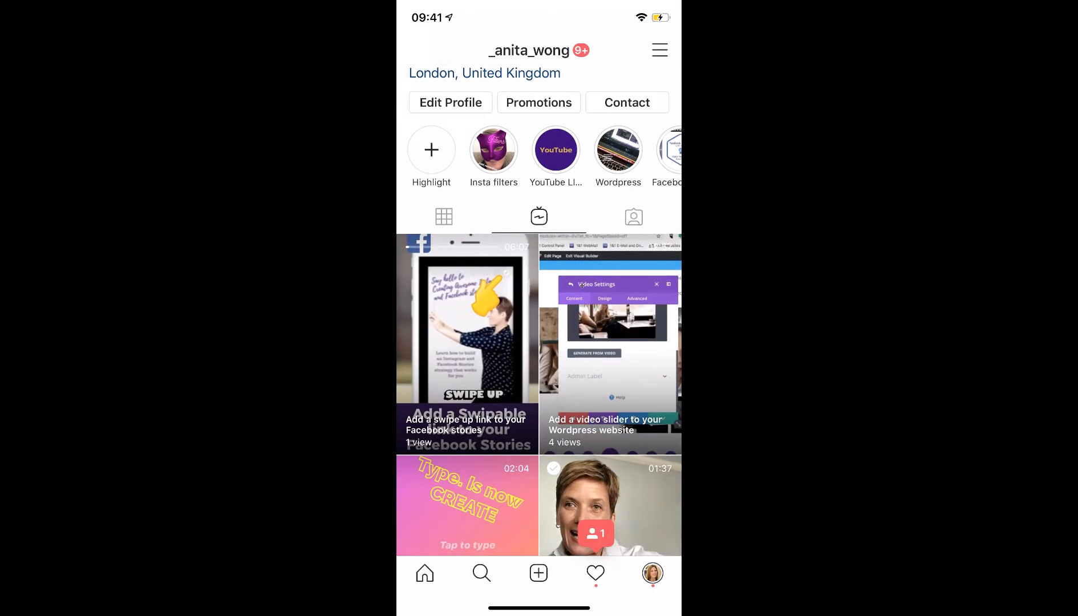